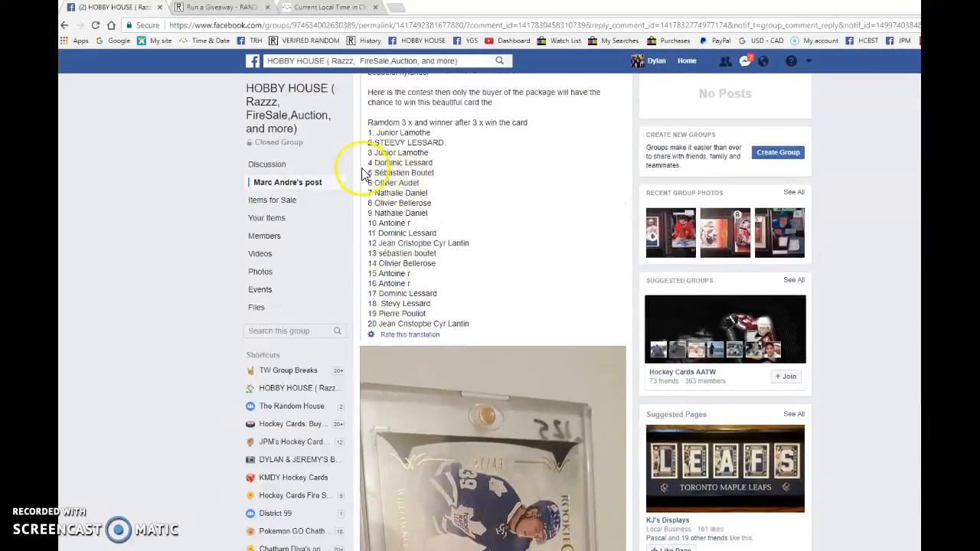
Copy the numbered list of 20 giveaway entries from the post and scroll to its comments.
left_click_drag(371, 131, 451, 323)
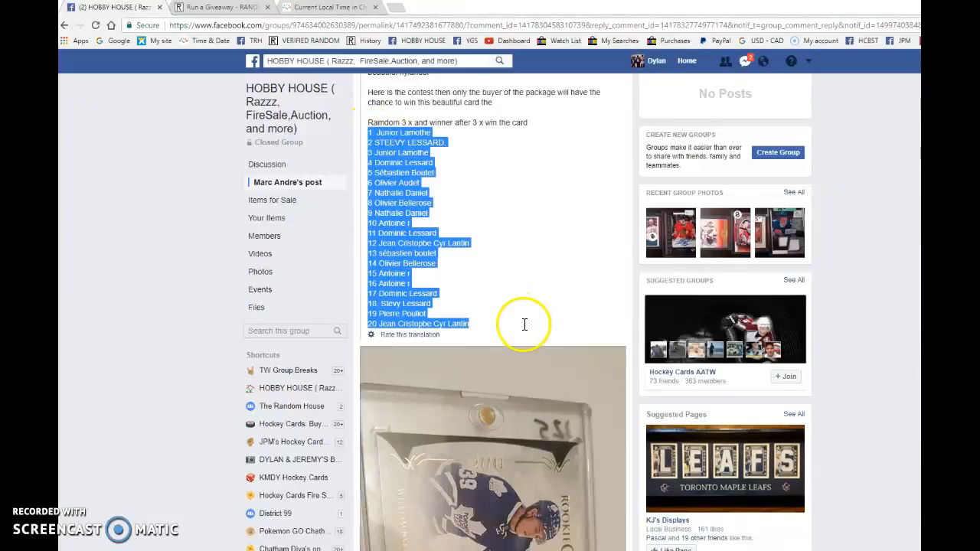
scroll("down", 3)
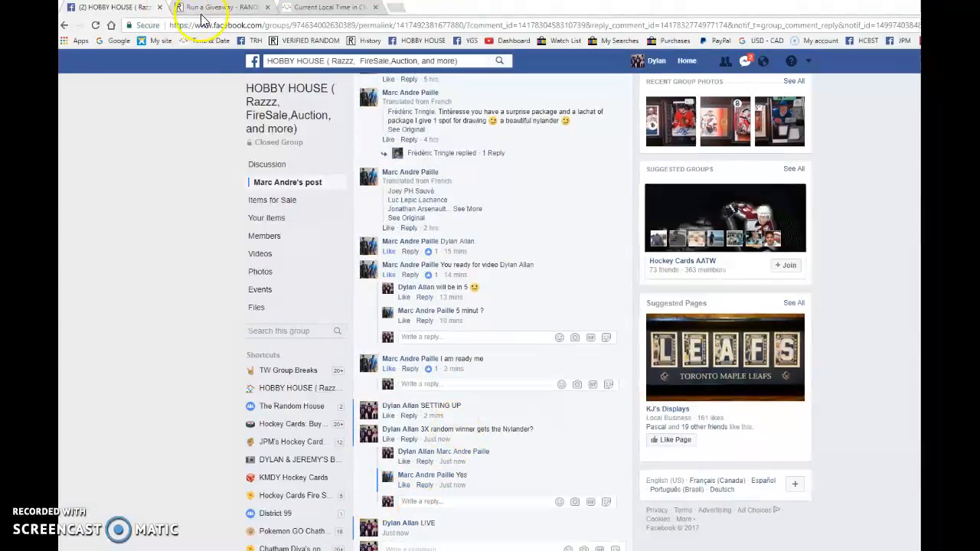
Begin the RANDOM.ORG giveaway with the 20 entries and run the next round.
left_click(222, 6)
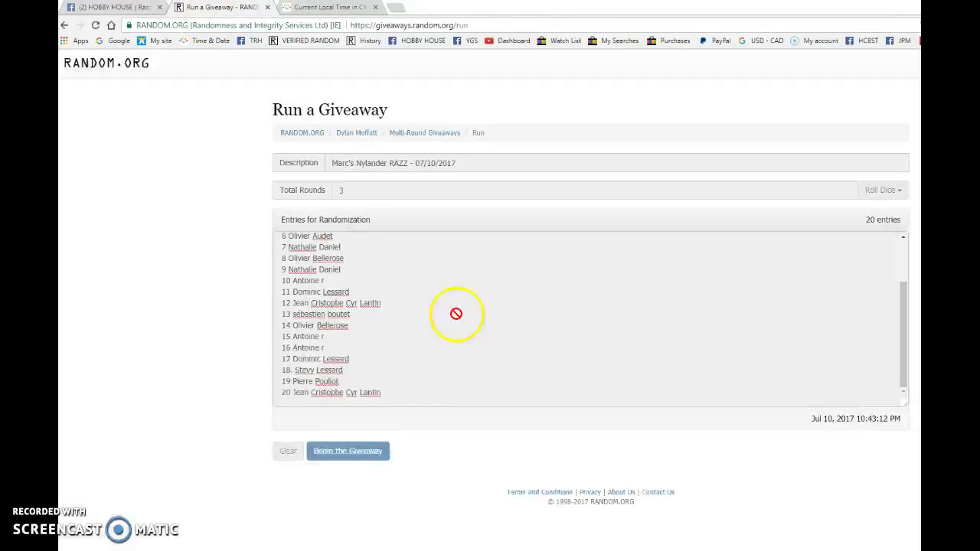
left_click(348, 450)
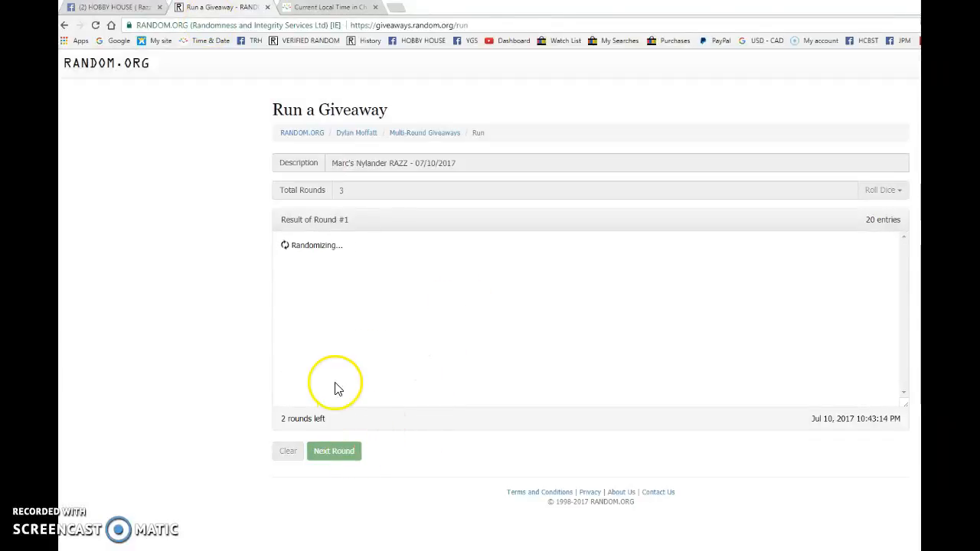
left_click(334, 450)
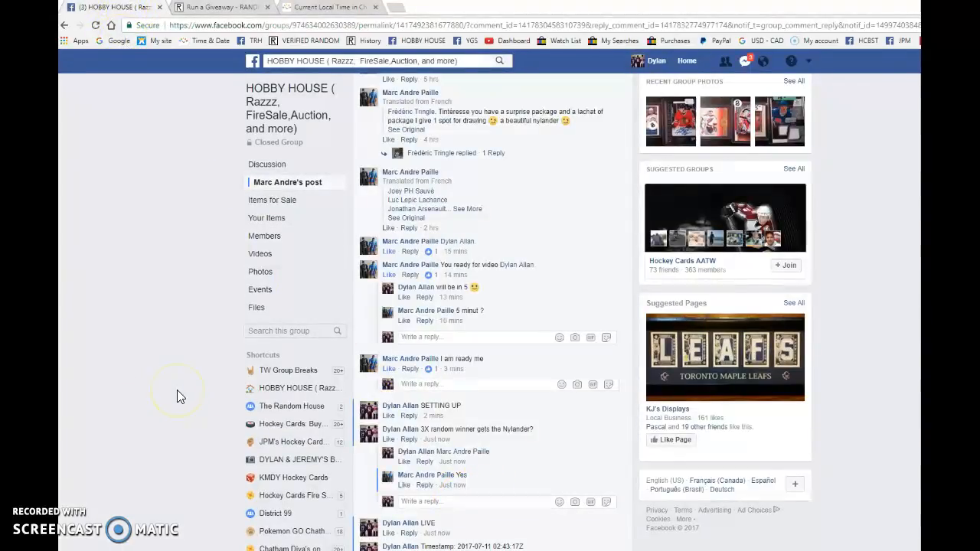
Post the round timestamp, then fetch the final round's verification code from RANDOM.ORG.
scroll("up", 3)
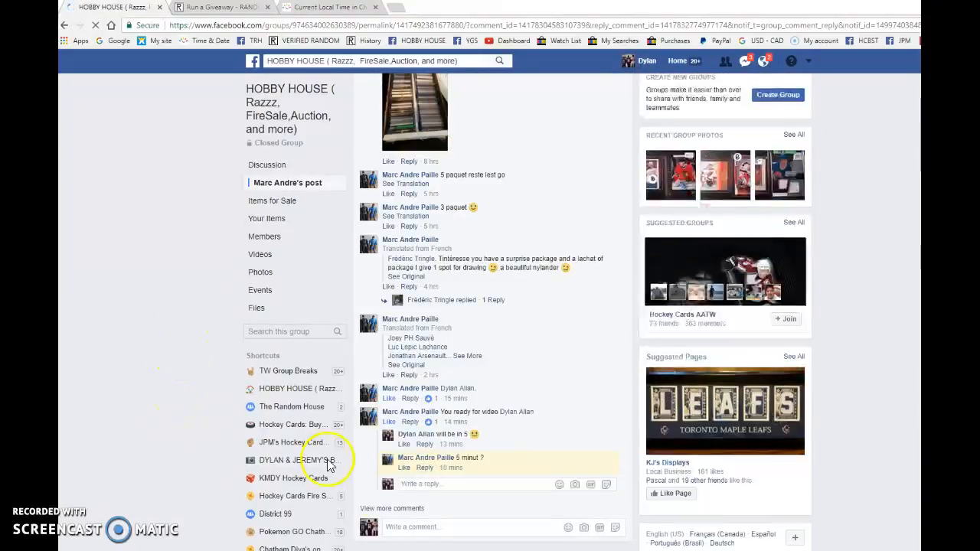
scroll("down", 3)
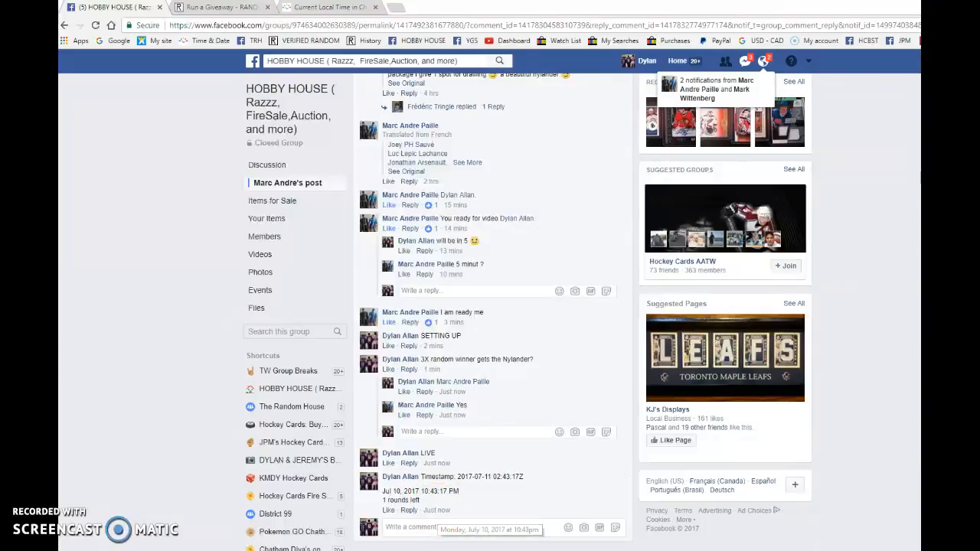
left_click(220, 6)
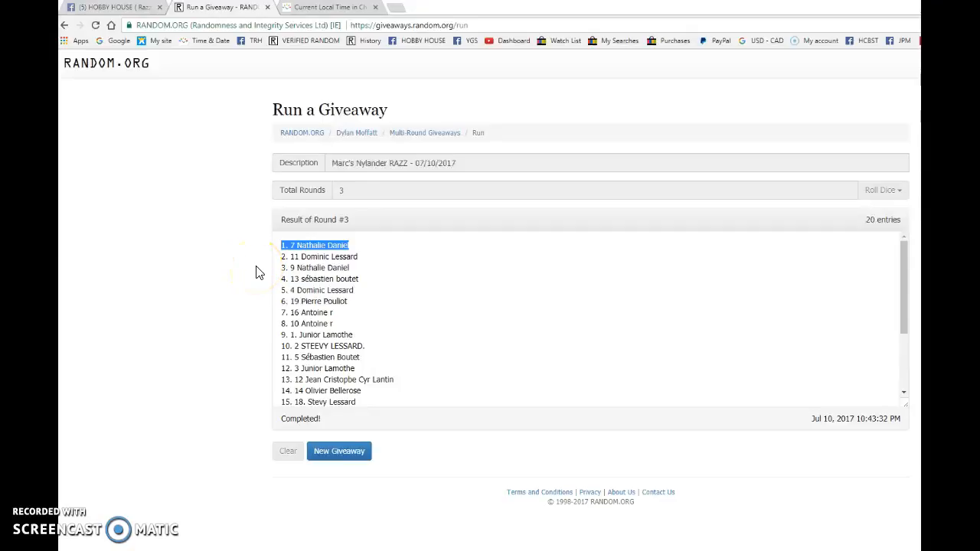
scroll("down", 3)
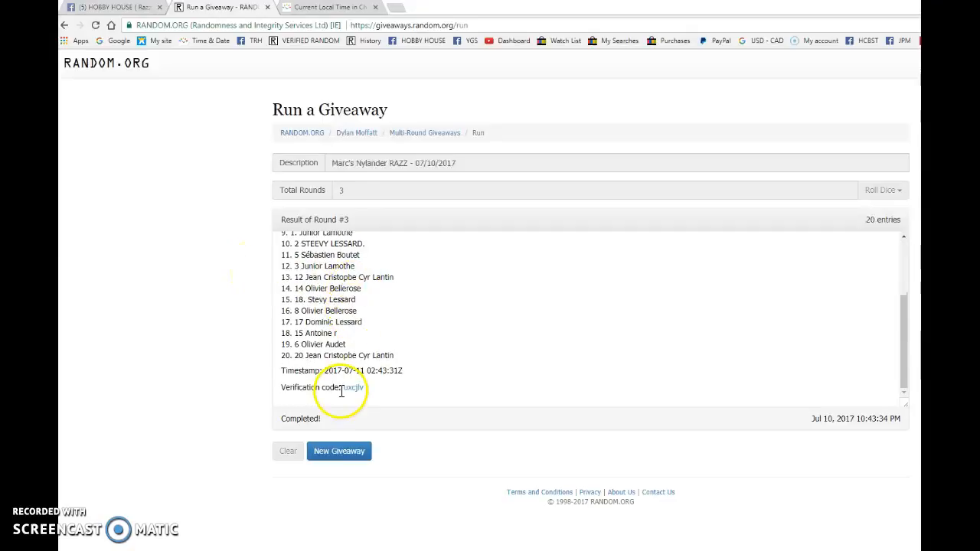
Comment the verification code and completion time in the thread, then post DONE.
left_click(111, 6)
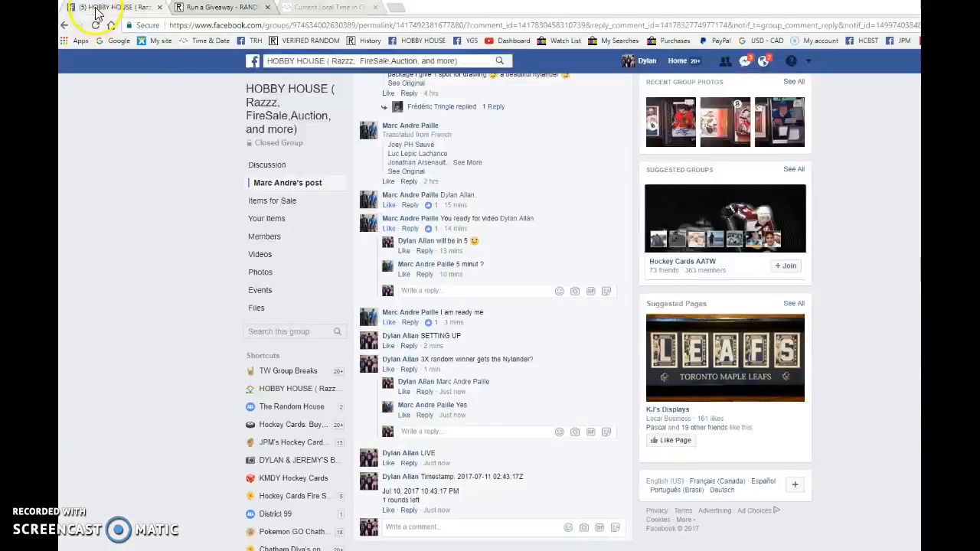
scroll("down", 3)
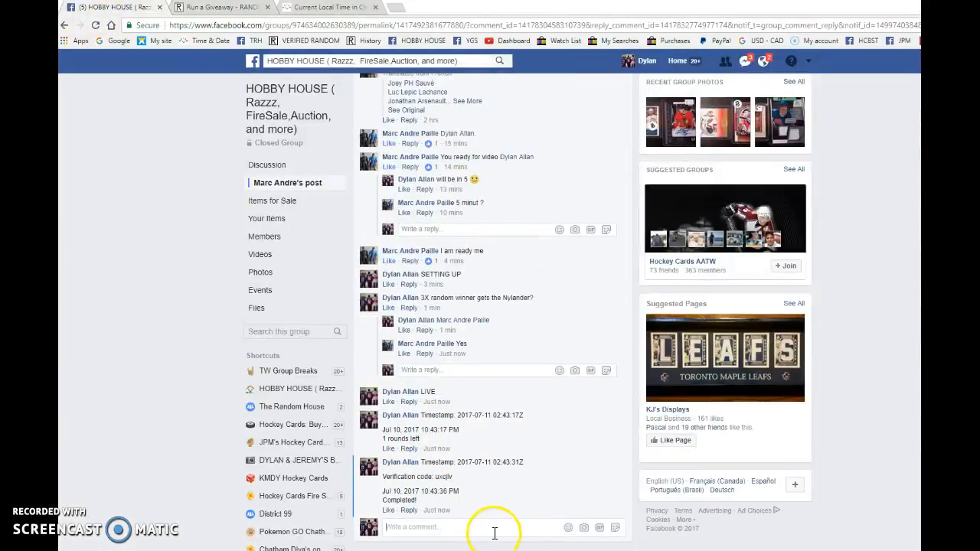
mouse_move(447, 510)
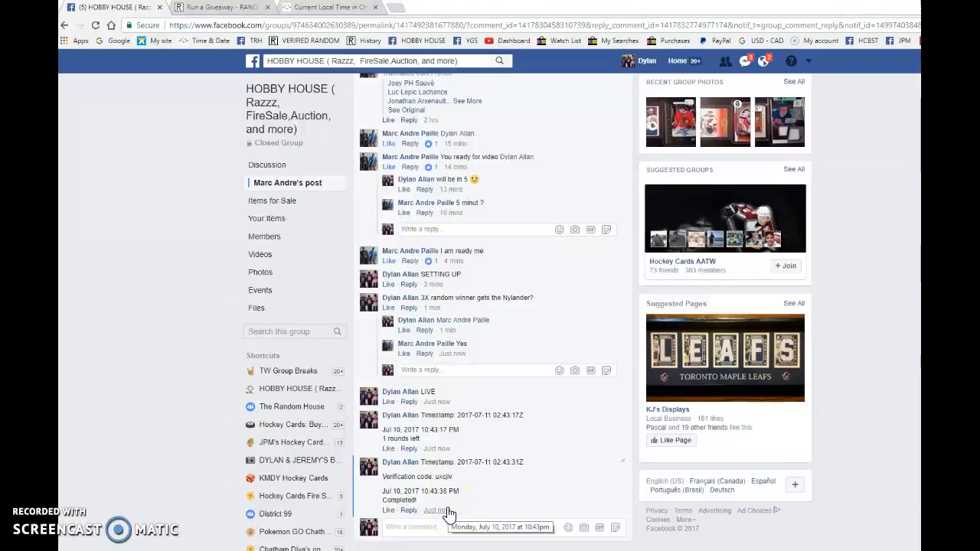
left_click(329, 7)
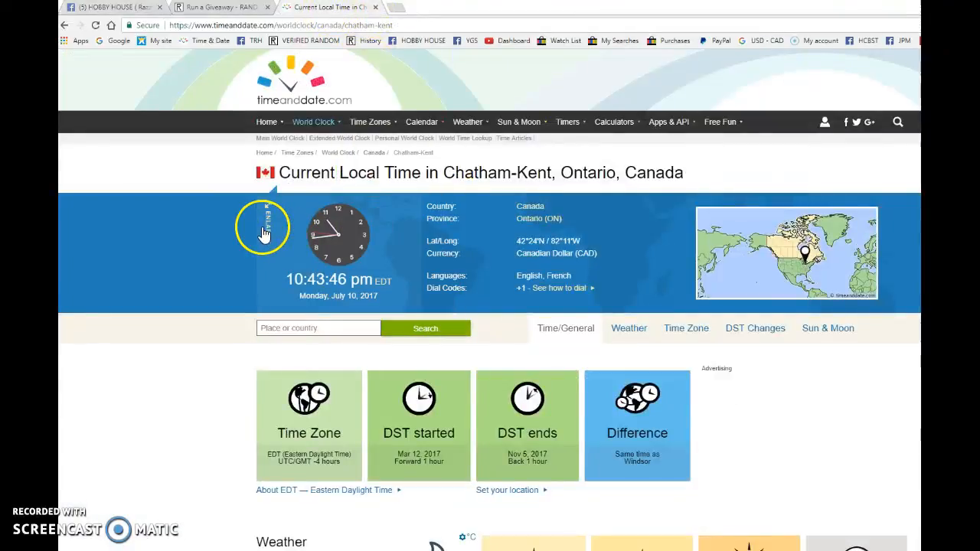
left_click(222, 6)
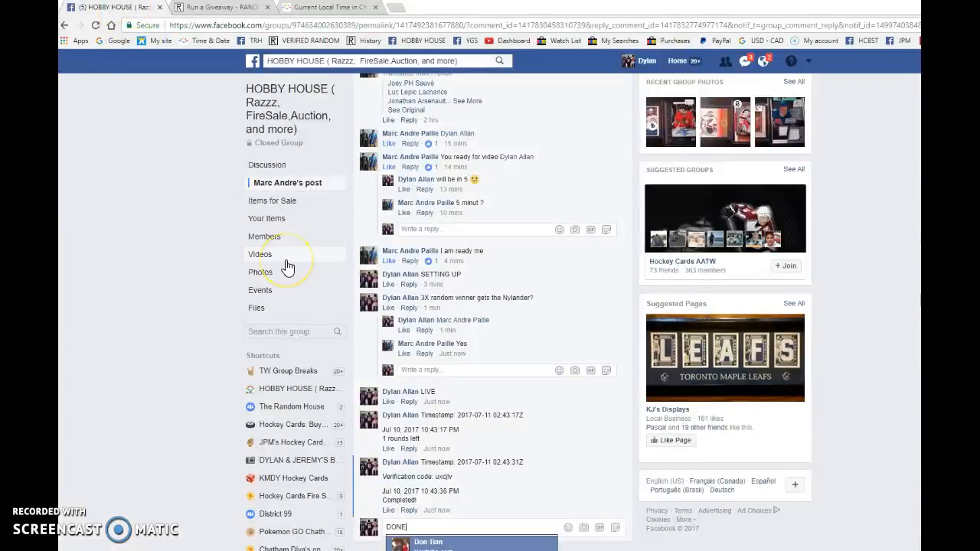
key("Return")
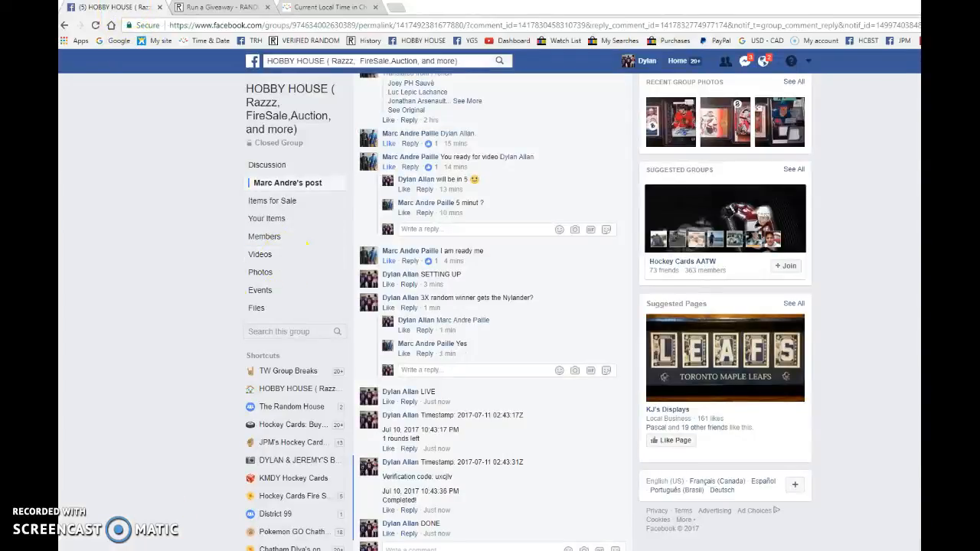